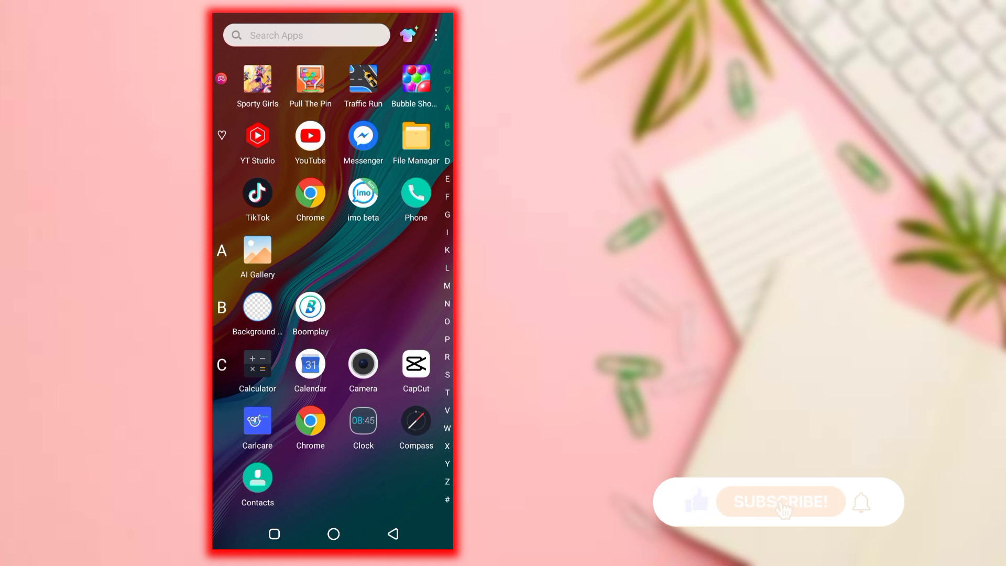
# Launch Messenger and scroll the Musabbir chat to its 'this is for you' voice messages.
pyautogui.click(363, 135)
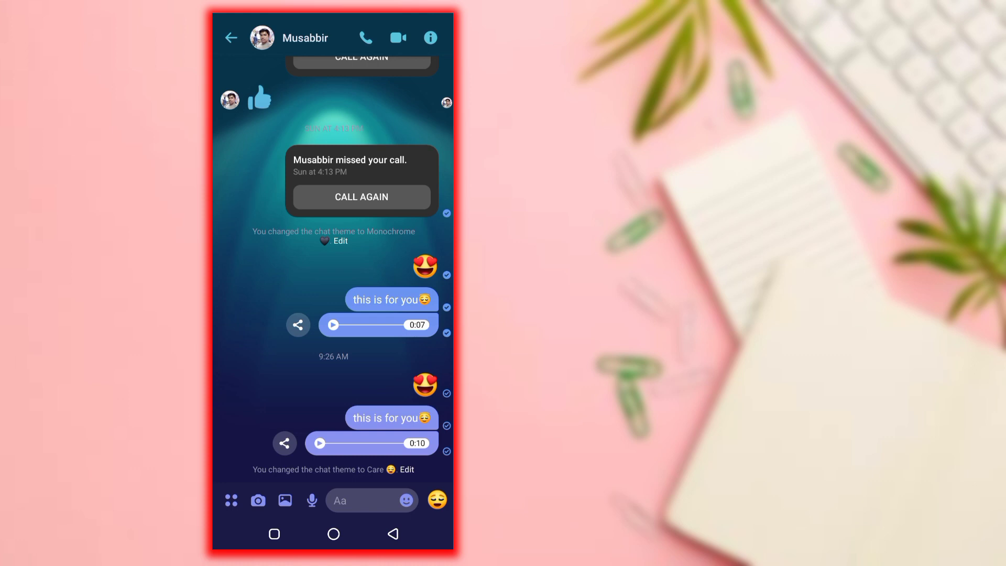
pyautogui.scroll(-3)
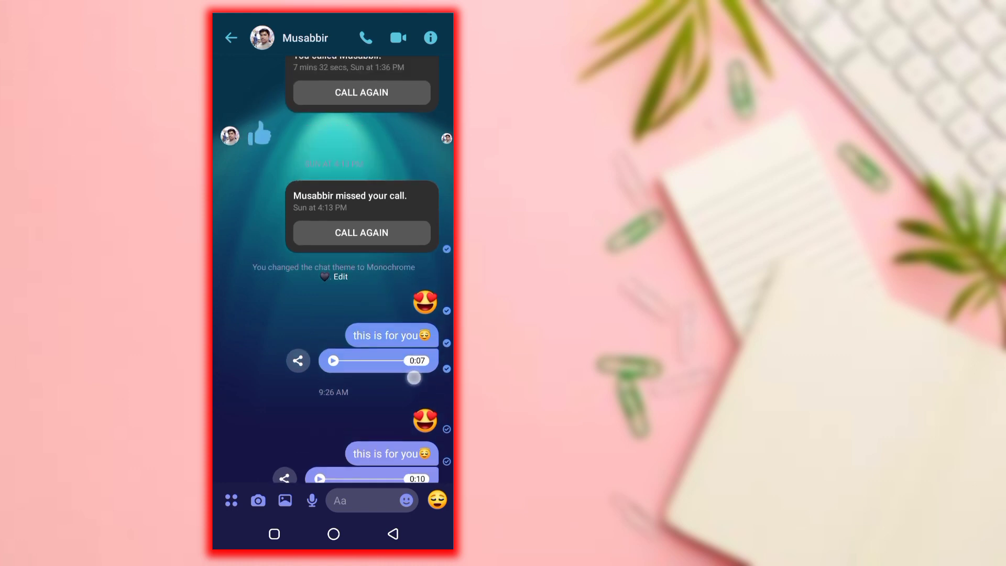
pyautogui.scroll(-3)
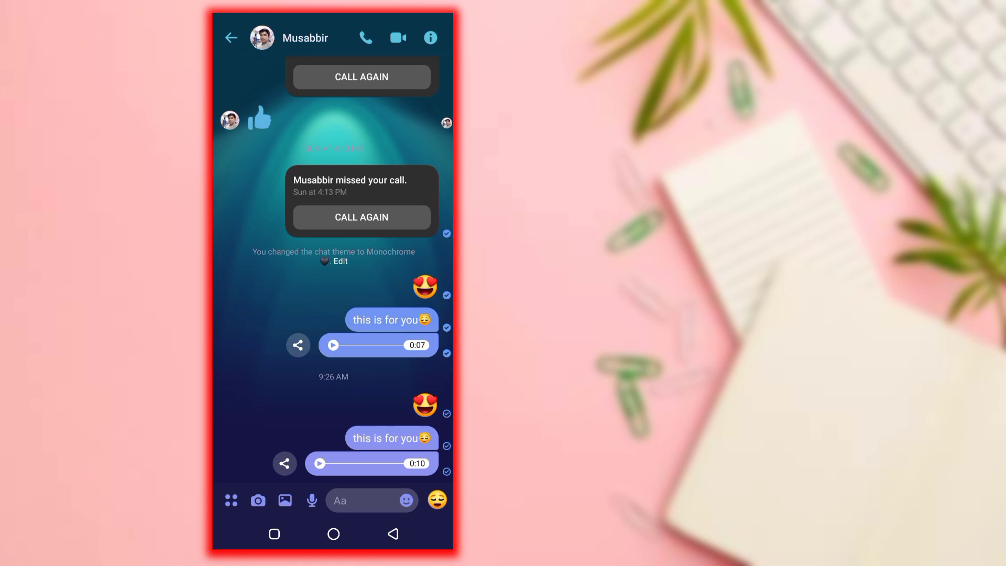
# Switch the Musabbir chat theme to Monochrome for a black background.
pyautogui.click(432, 38)
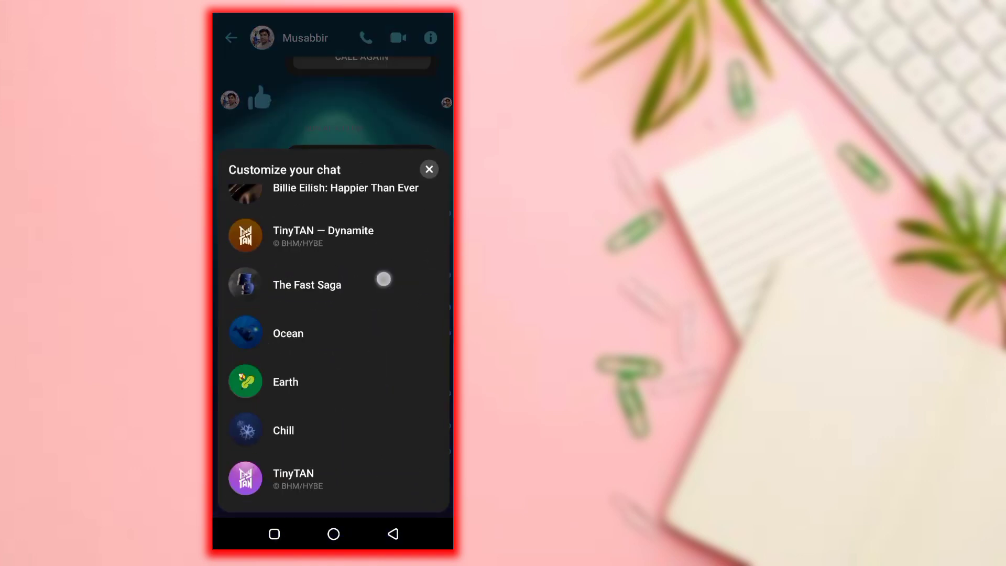
pyautogui.scroll(-3)
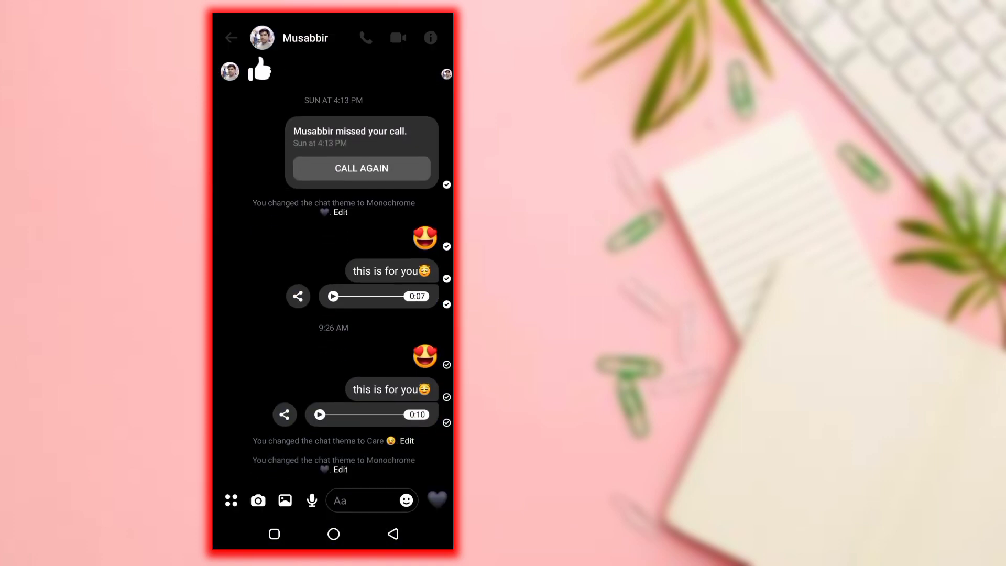
# Play and pause the 0:10 voice message, then exit Messenger to the app drawer.
pyautogui.scroll(-3)
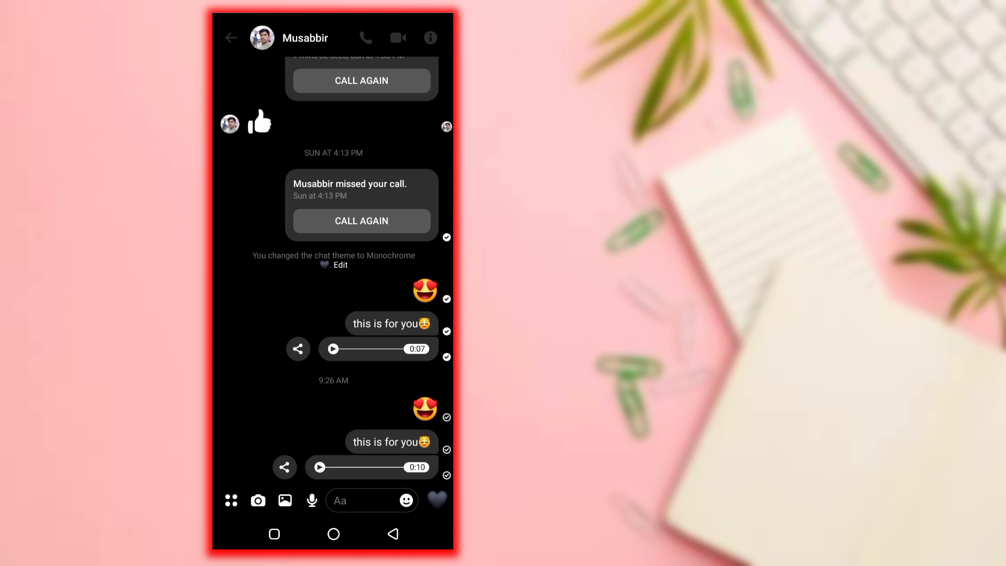
pyautogui.click(319, 467)
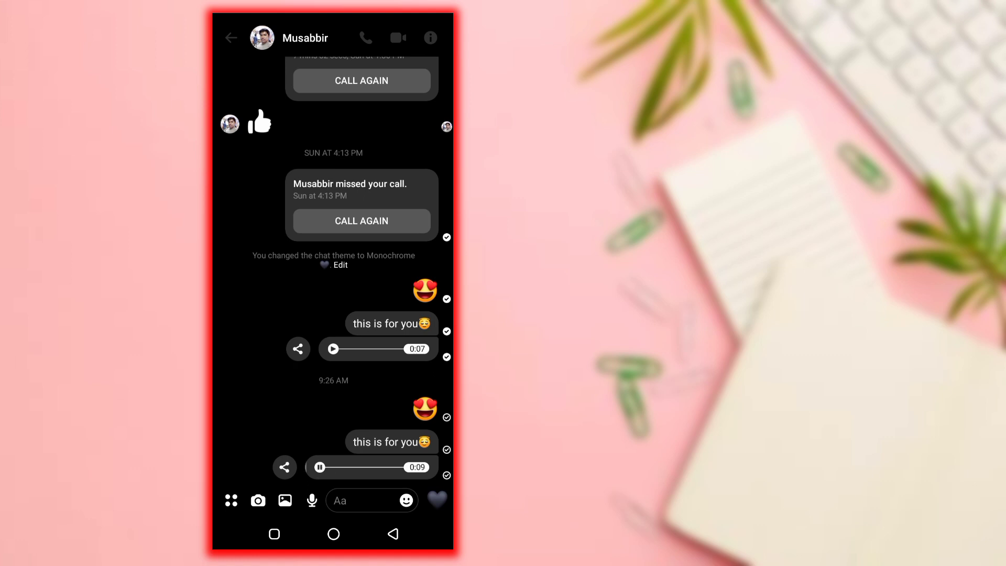
pyautogui.click(319, 467)
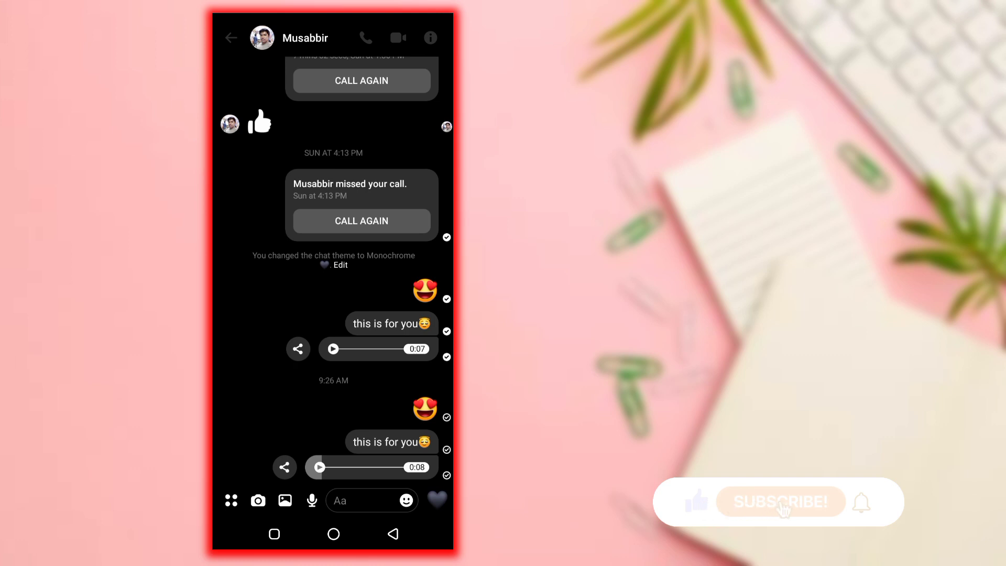
pyautogui.click(780, 502)
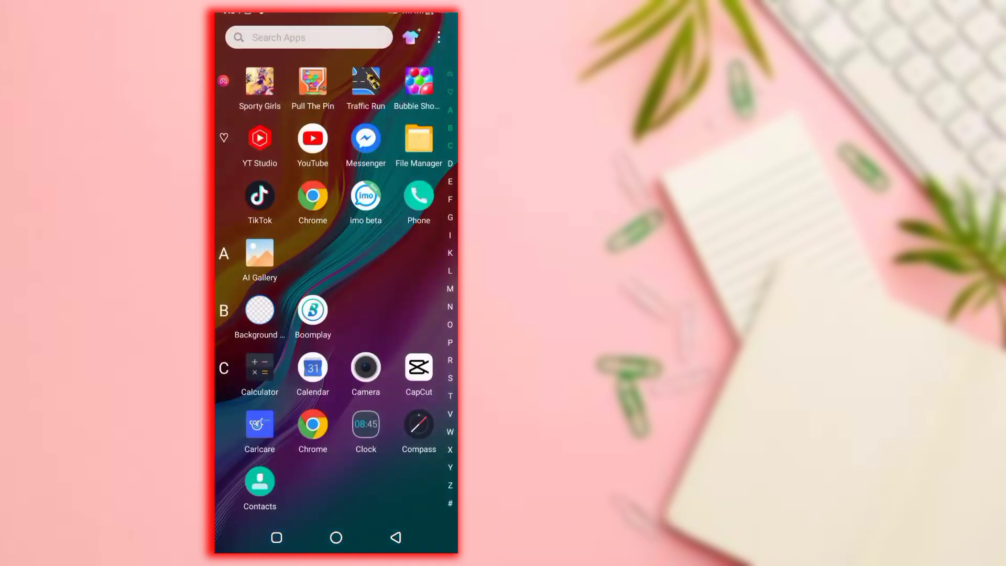
# Scroll the app drawer to find and launch CapCut.
pyautogui.scroll(-3)
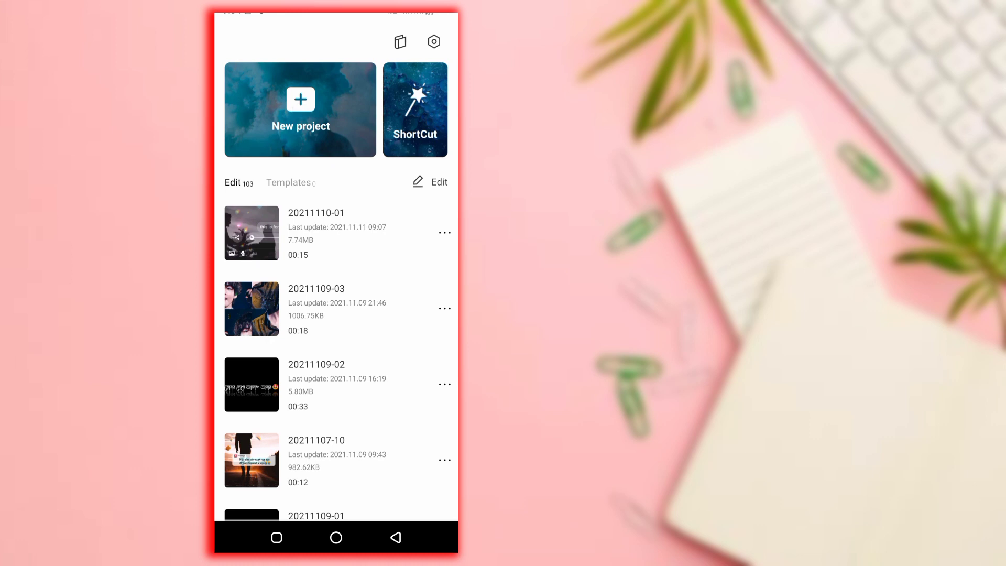
# Create a new project and import the 00:20 dark silhouette video from Videos.
pyautogui.click(300, 109)
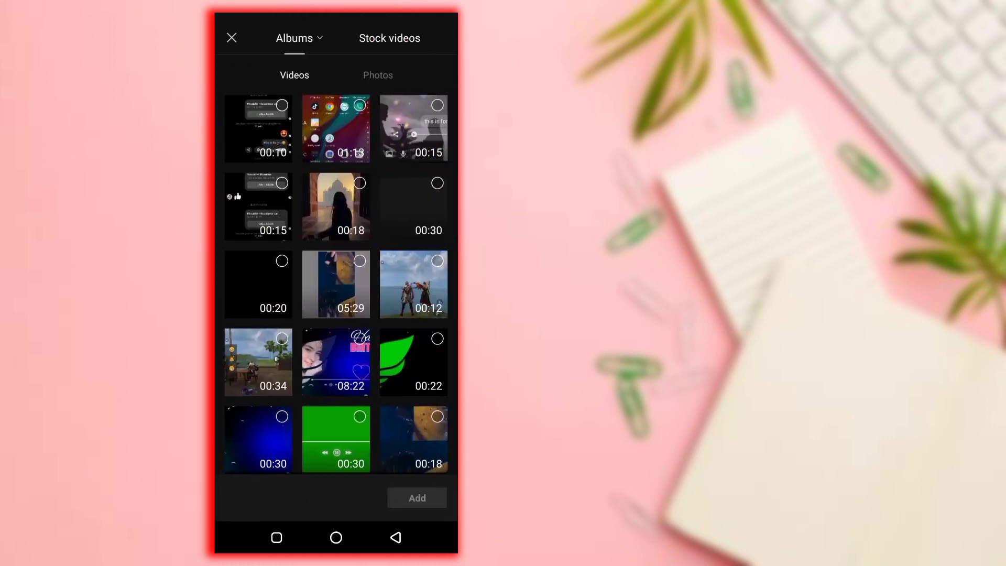
pyautogui.scroll(-3)
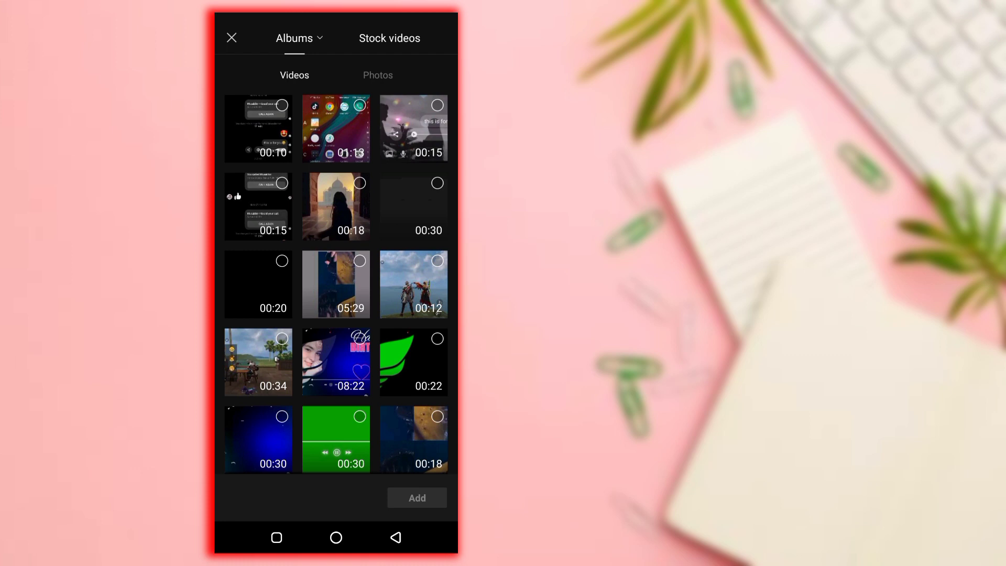
pyautogui.click(258, 284)
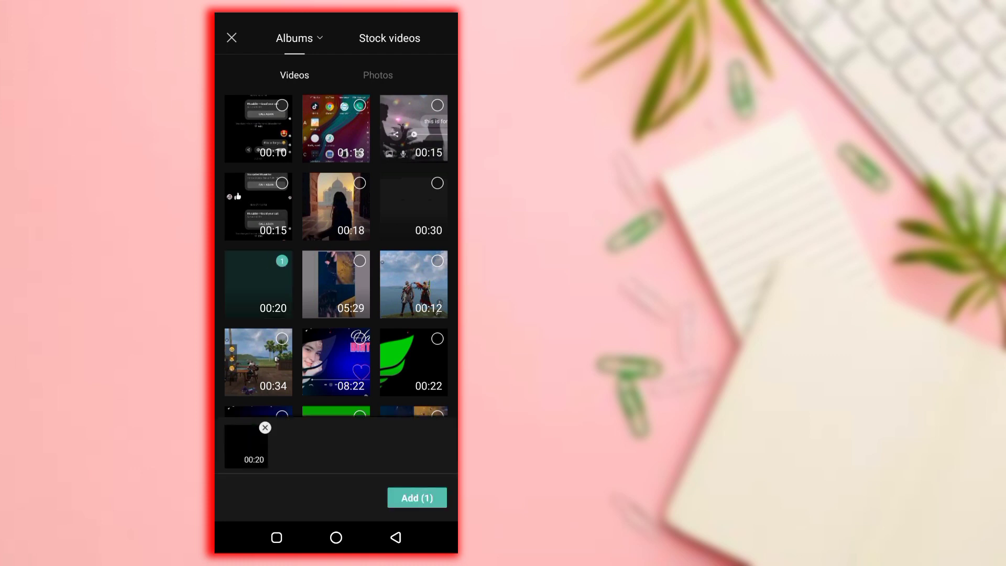
pyautogui.click(416, 497)
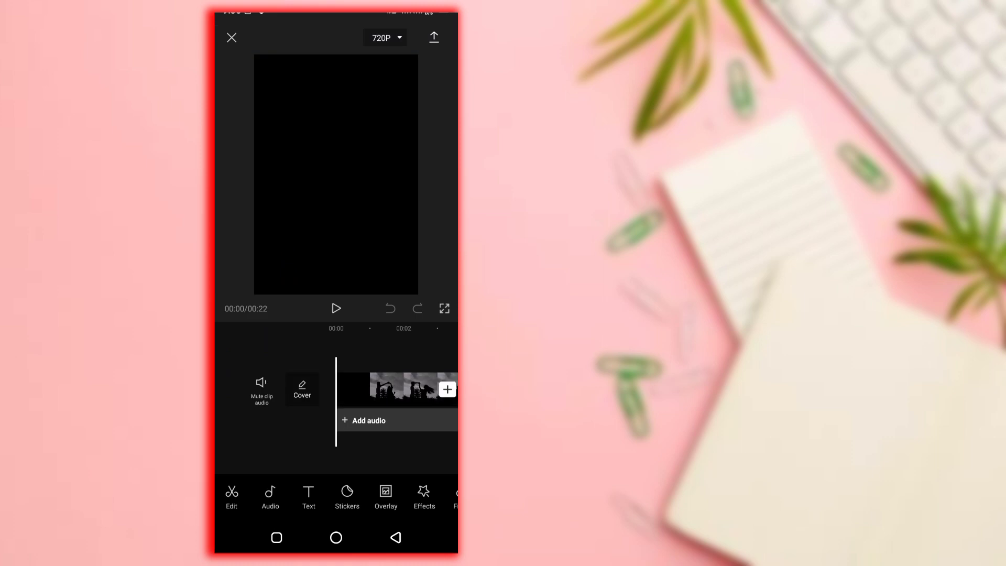
# Set the project format to a 16:9 landscape frame.
pyautogui.click(397, 389)
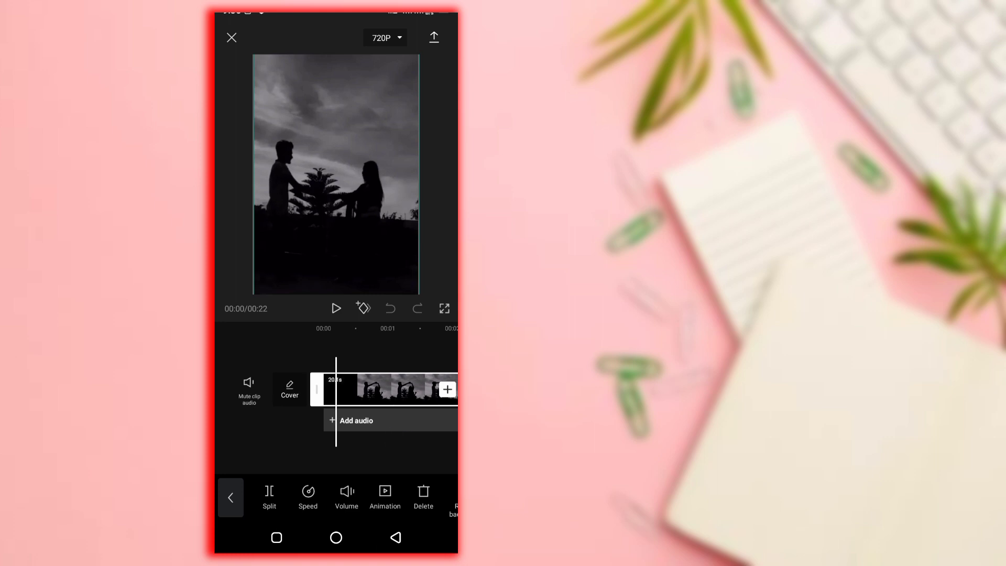
pyautogui.click(231, 497)
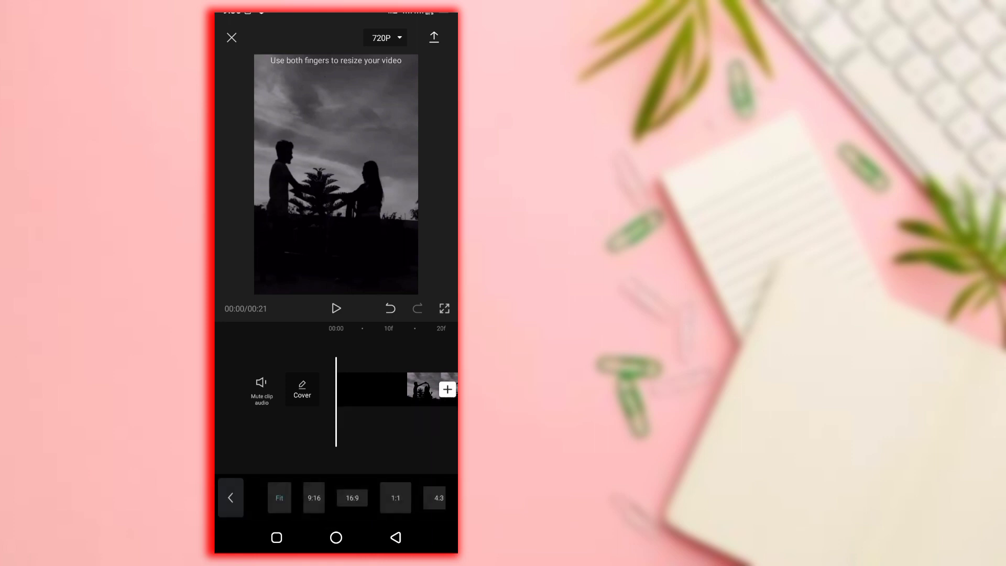
pyautogui.click(352, 498)
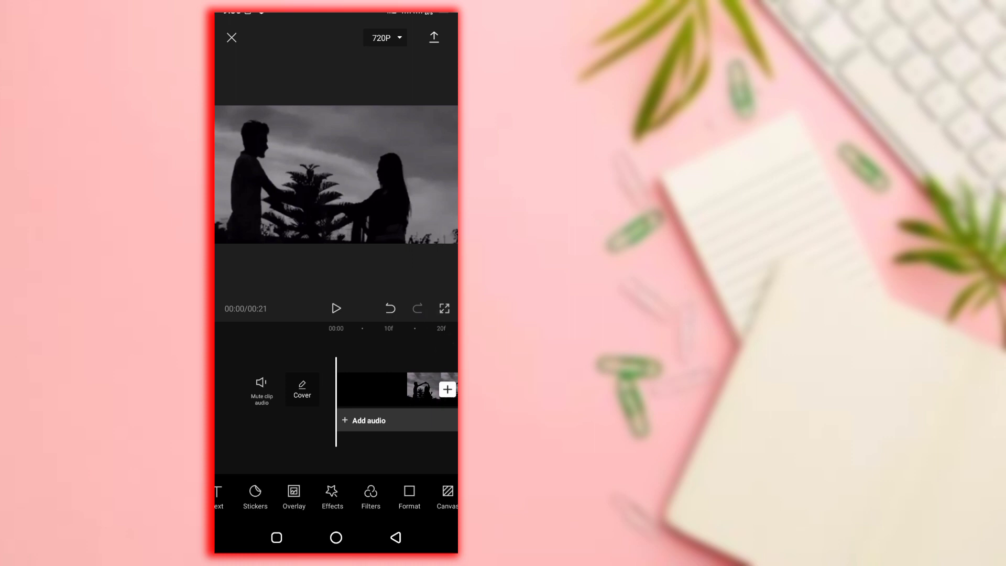
pyautogui.click(293, 497)
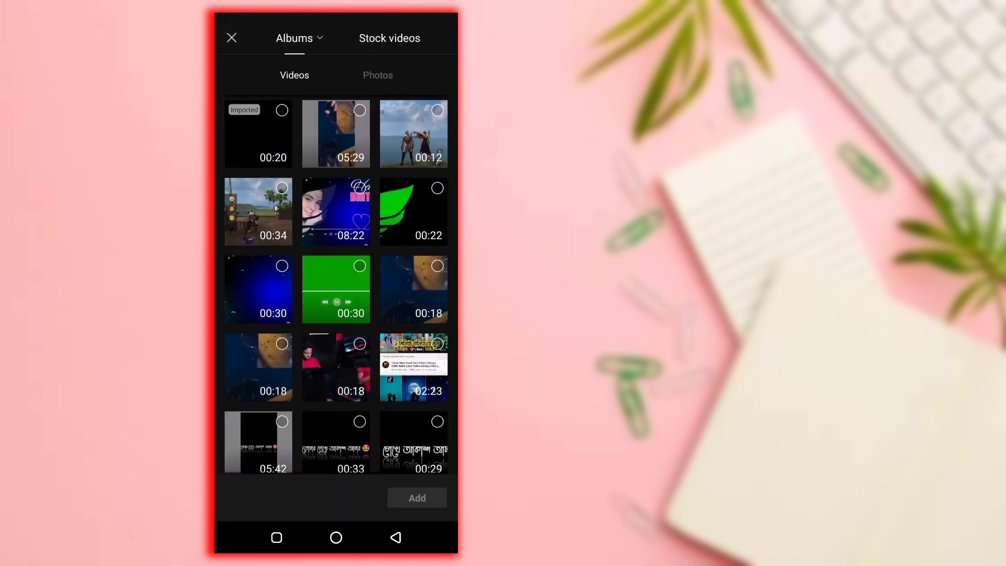
# Add the Messenger screen recording as an overlay above the silhouette clip.
pyautogui.scroll(-3)
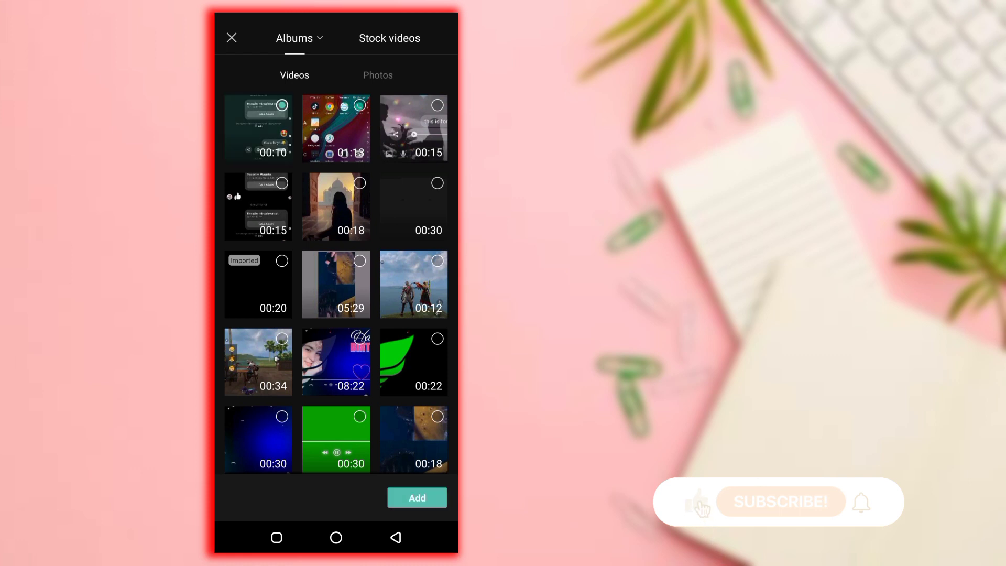
pyautogui.click(417, 497)
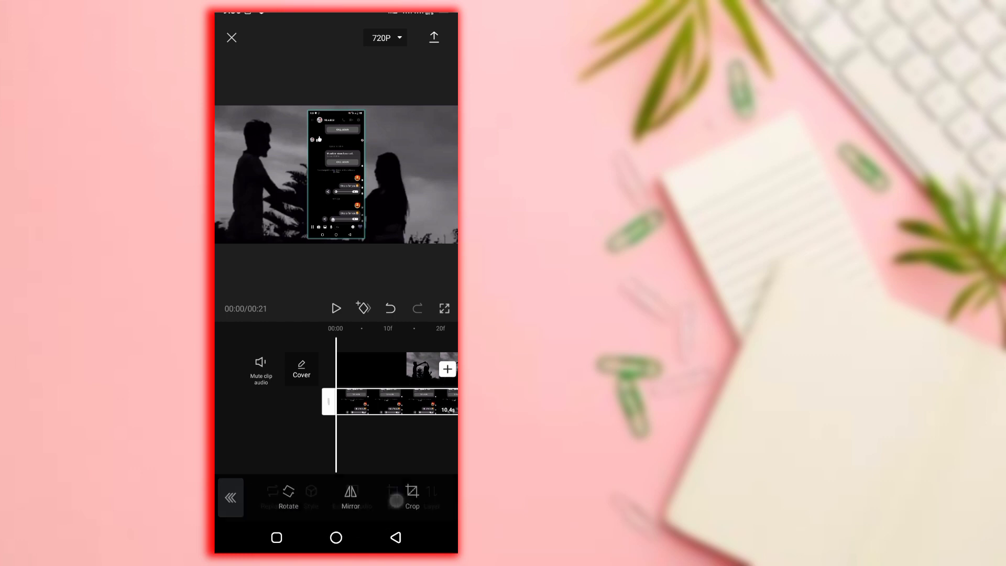
# Crop the Messenger overlay to the bottom voice message and message bar.
pyautogui.click(411, 496)
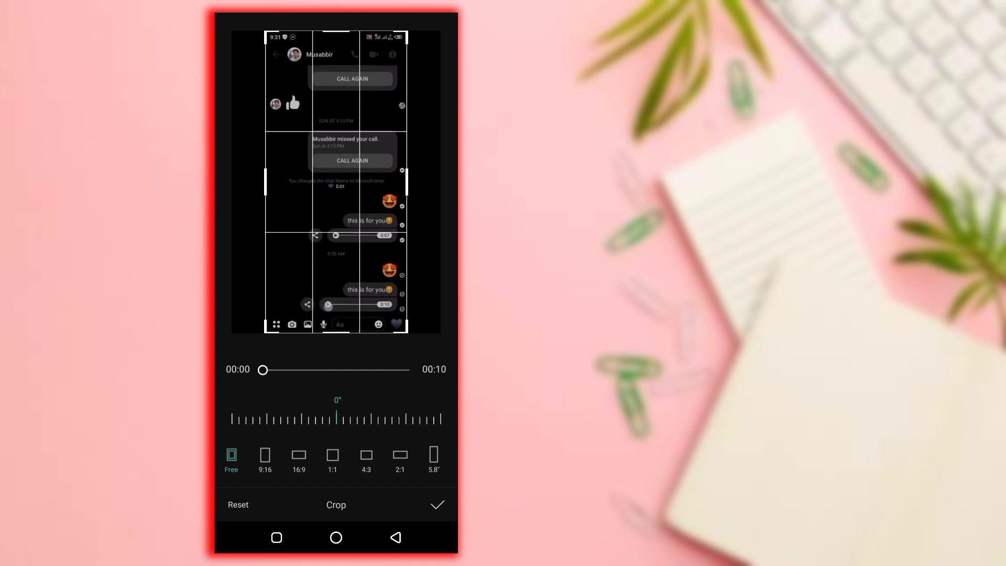
pyautogui.moveTo(337, 38); pyautogui.dragTo(365, 123)
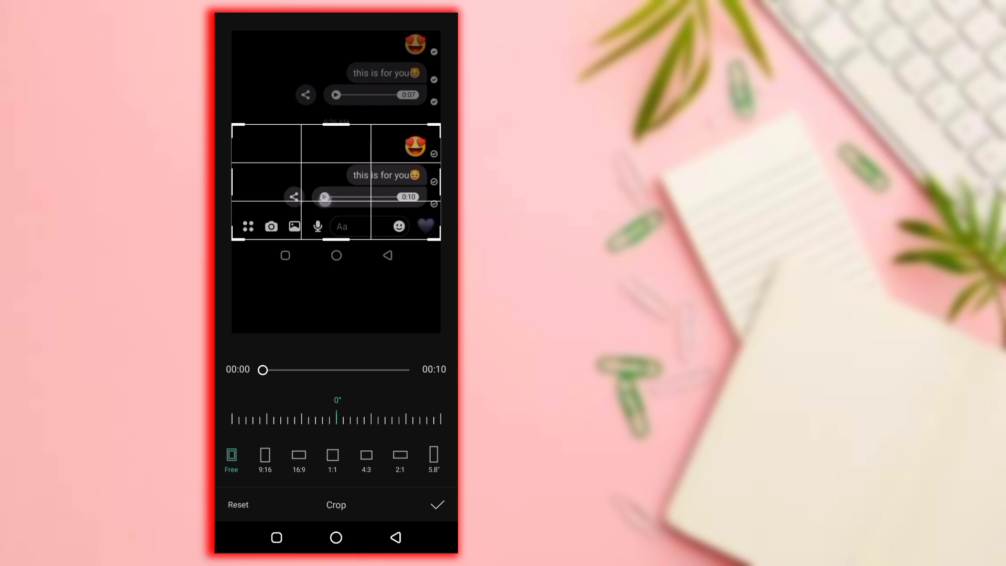
pyautogui.click(423, 505)
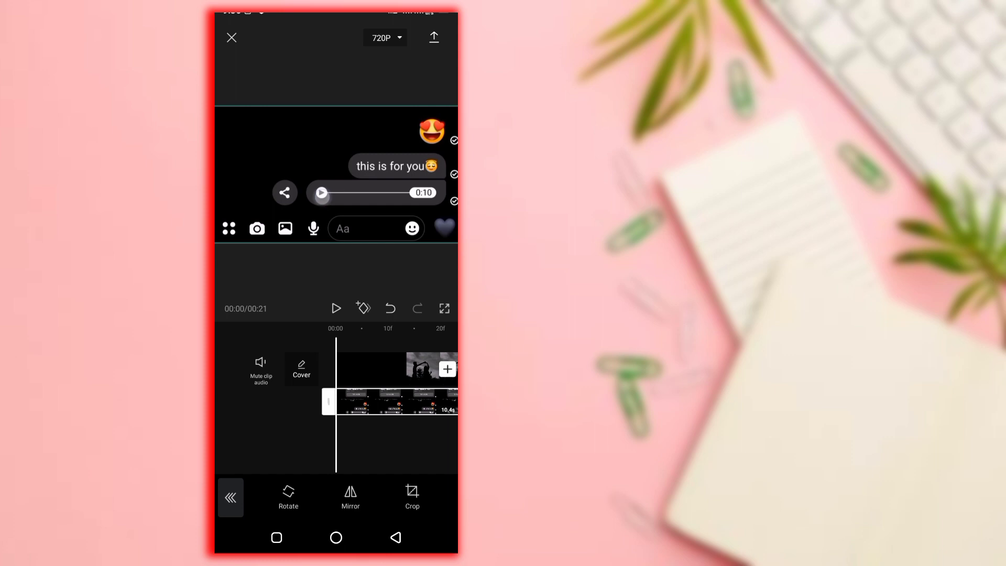
# Apply a blend mode to the overlay that removes its black background.
pyautogui.click(321, 193)
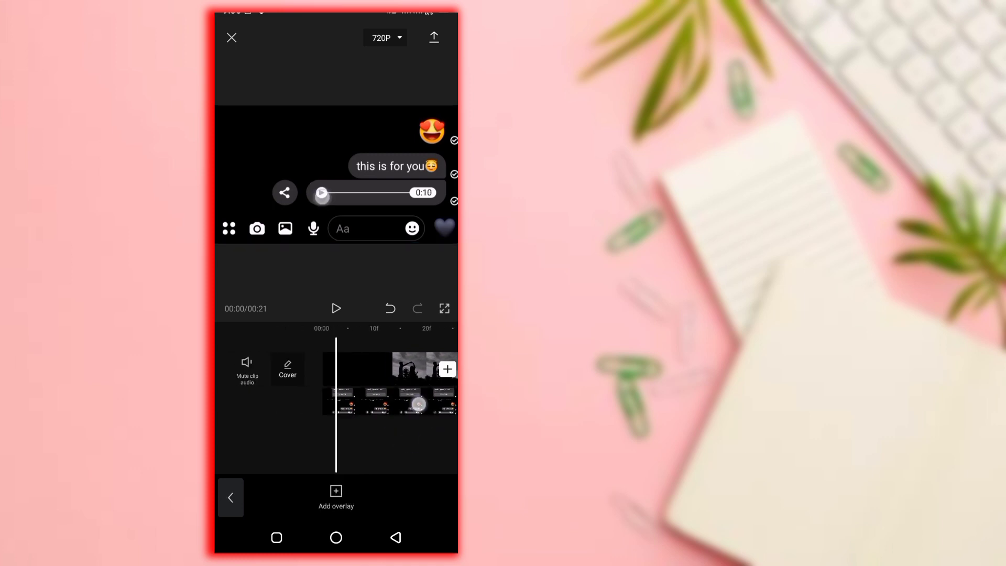
pyautogui.click(391, 402)
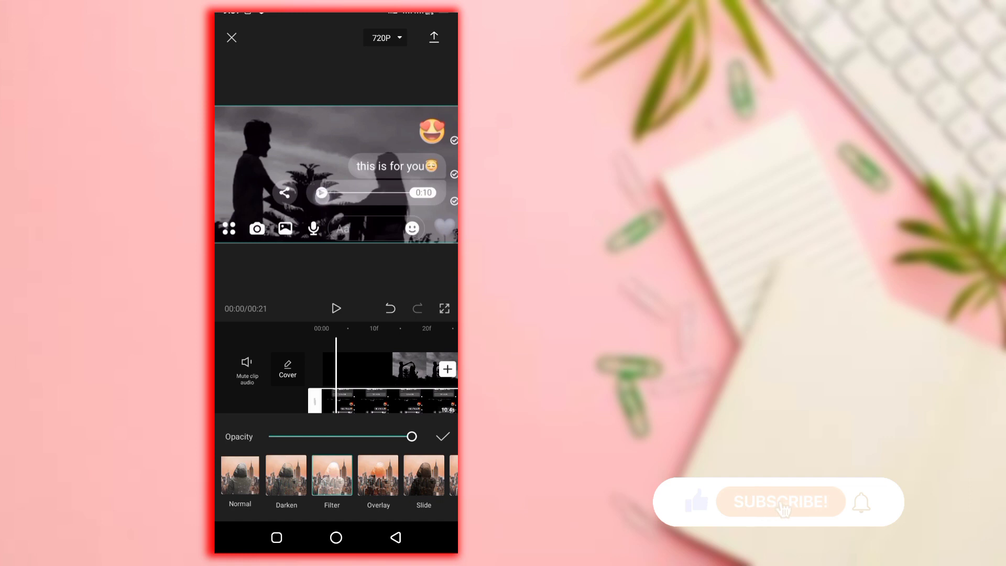
pyautogui.click(781, 502)
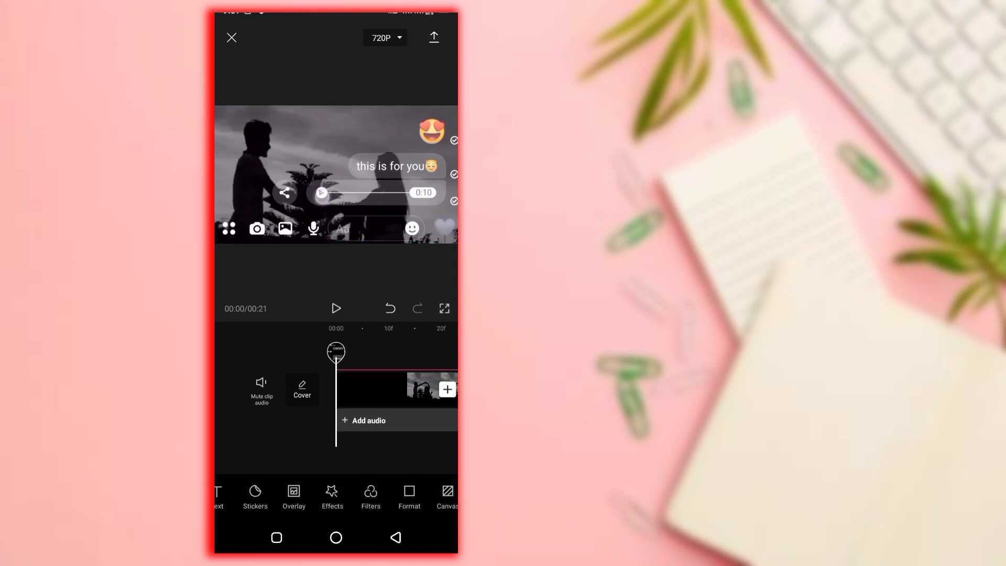
# Apply a sparkly Love video effect over the couple and voice-message overlay.
pyautogui.click(332, 496)
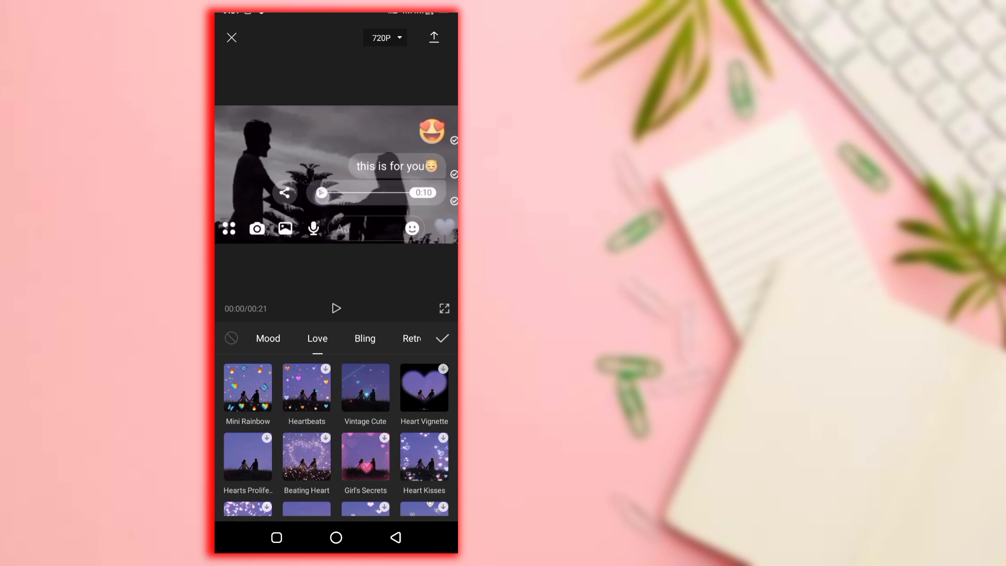
pyautogui.click(365, 387)
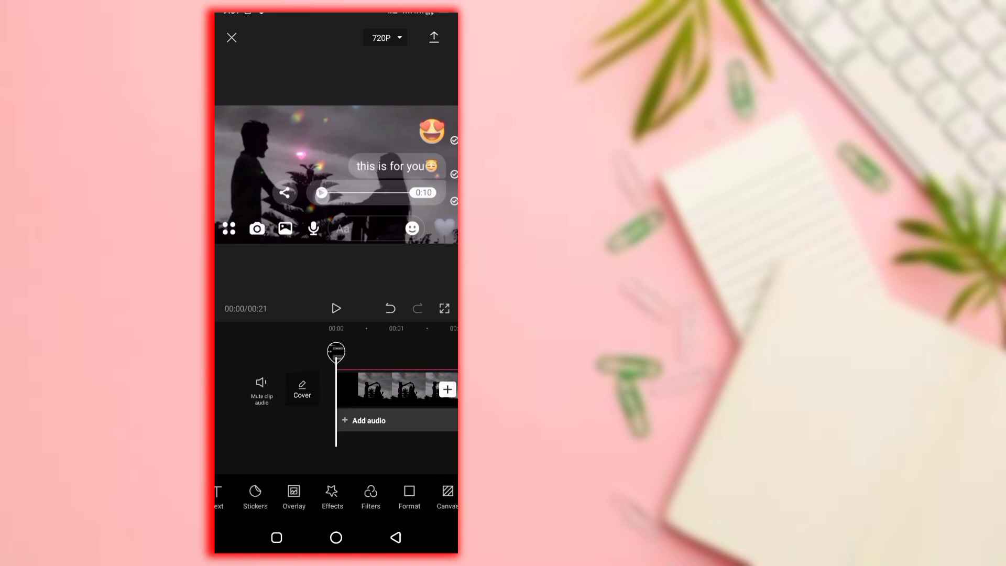
pyautogui.hscroll(-3)
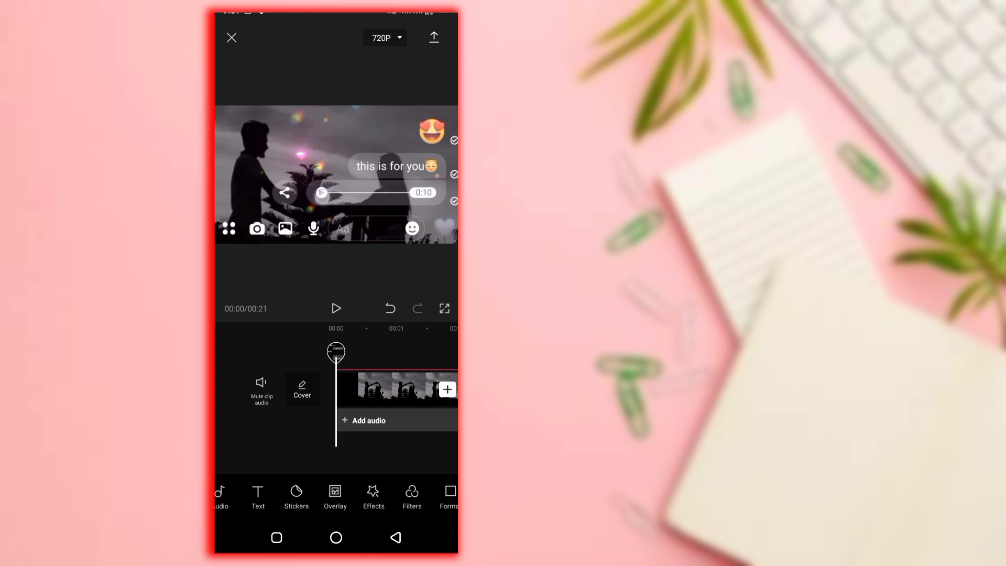
# Add the 30-second silhouette couple clip so the timeline runs 30 seconds.
pyautogui.click(335, 497)
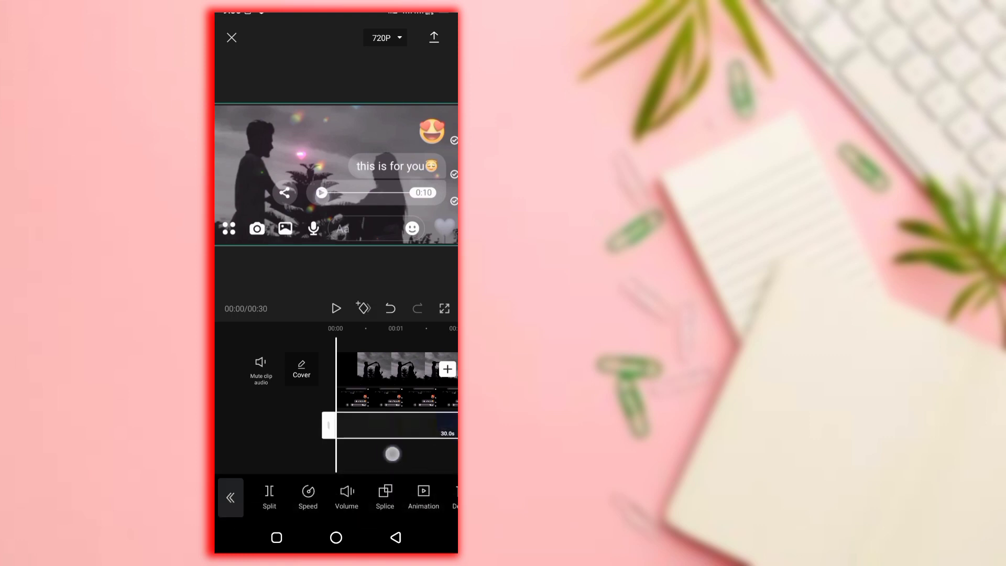
pyautogui.click(321, 192)
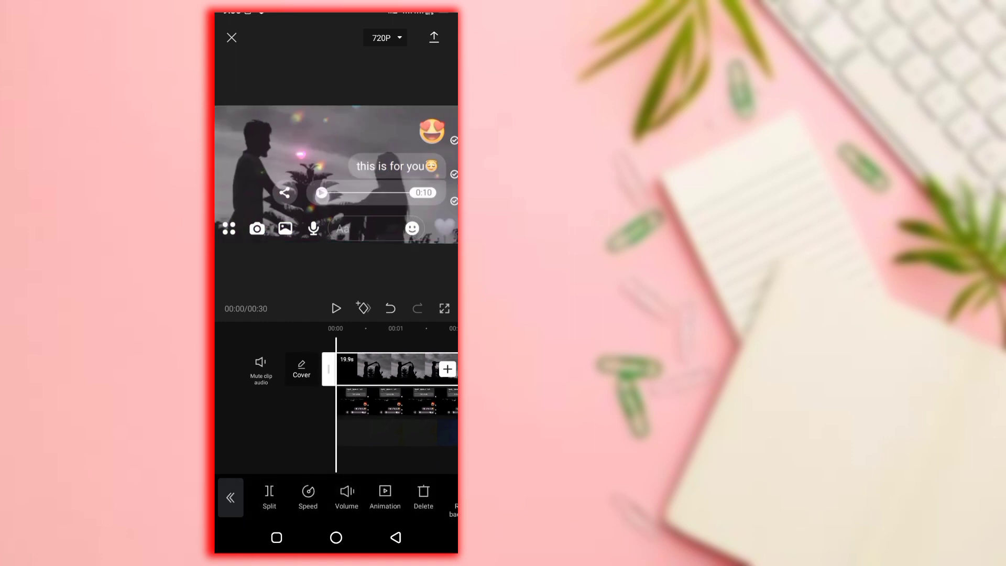
pyautogui.click(346, 497)
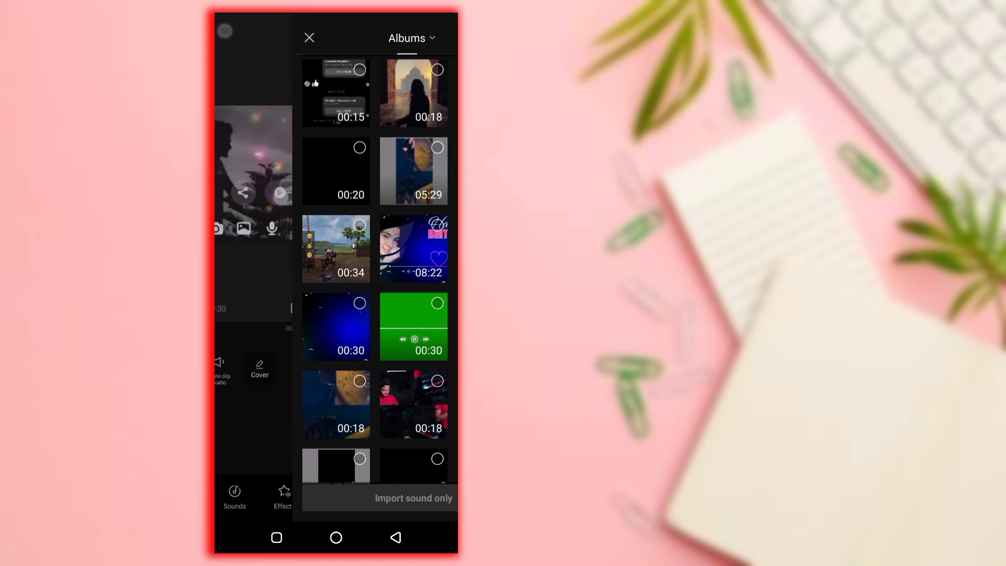
# Import sound only from a phone video, set resolution to 1080P, and export.
pyautogui.click(309, 37)
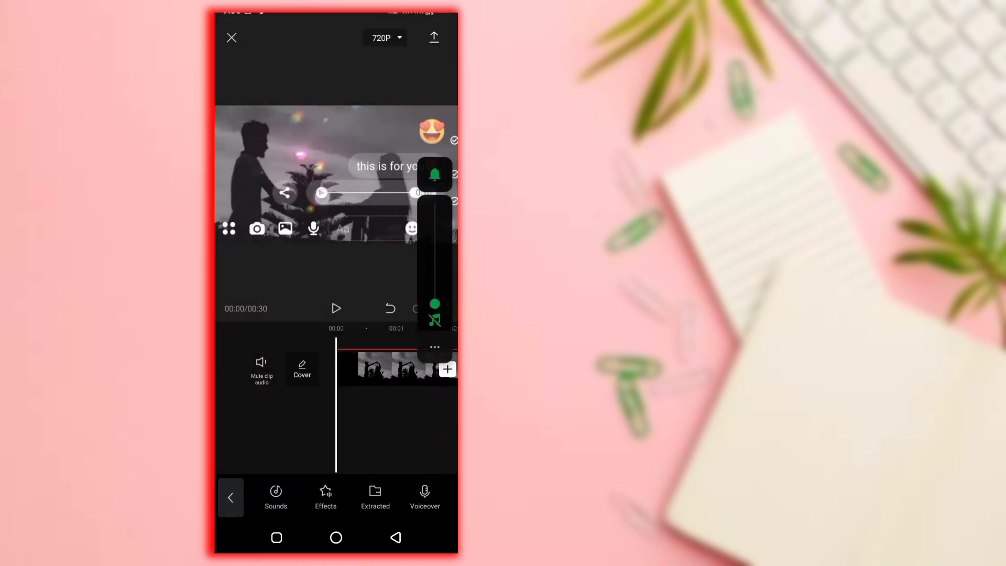
pyautogui.click(321, 193)
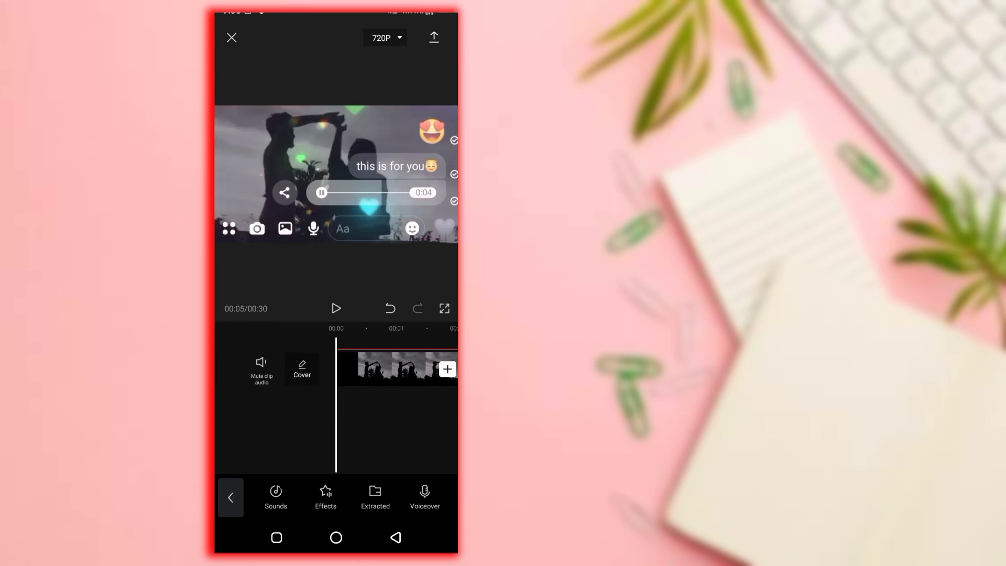
pyautogui.click(384, 38)
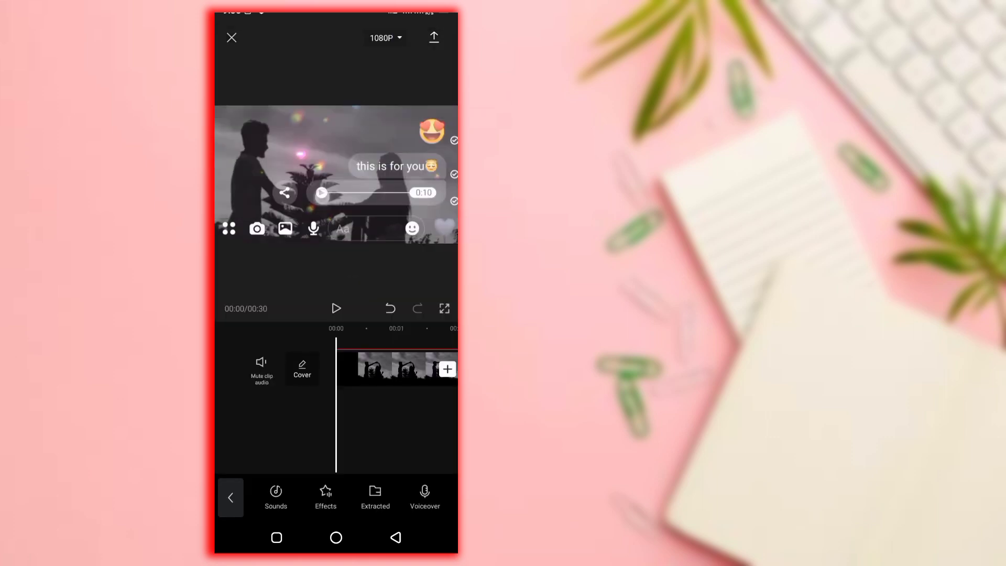
pyautogui.click(432, 37)
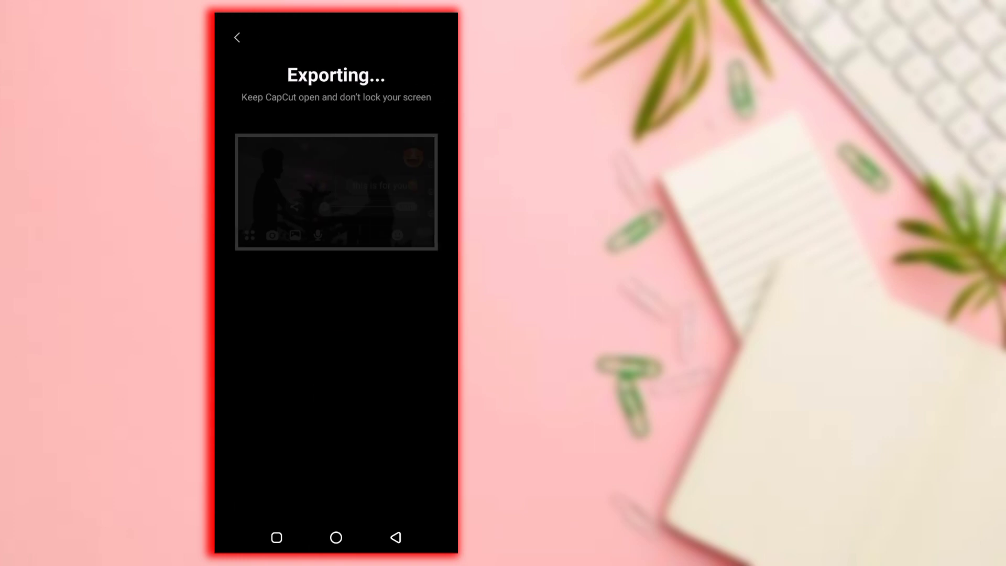